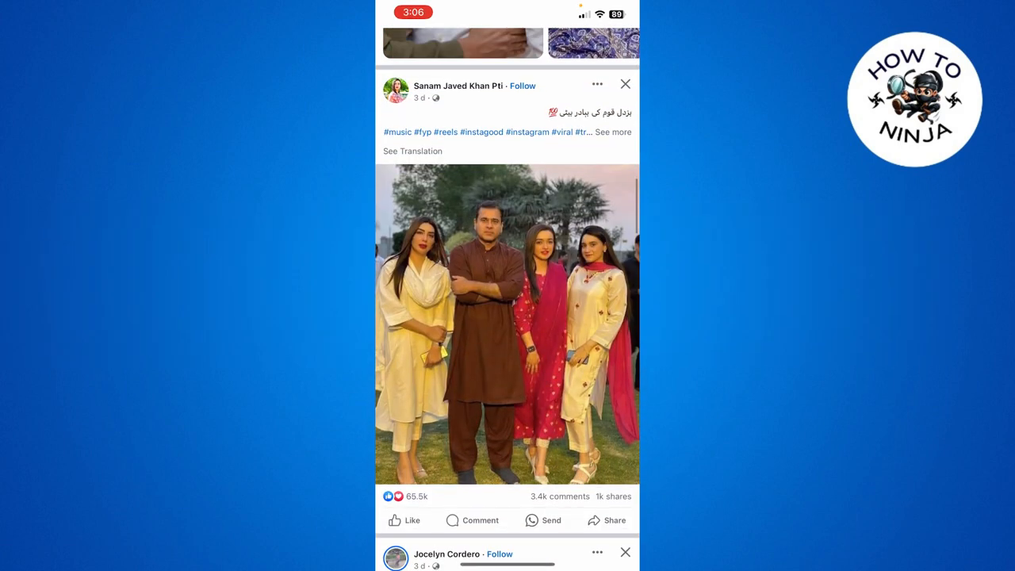
- Scroll the feed, then go through the Menu to the Settings & privacy page
{"action": "scroll", "scroll_direction": "down", "scroll_amount": 3}
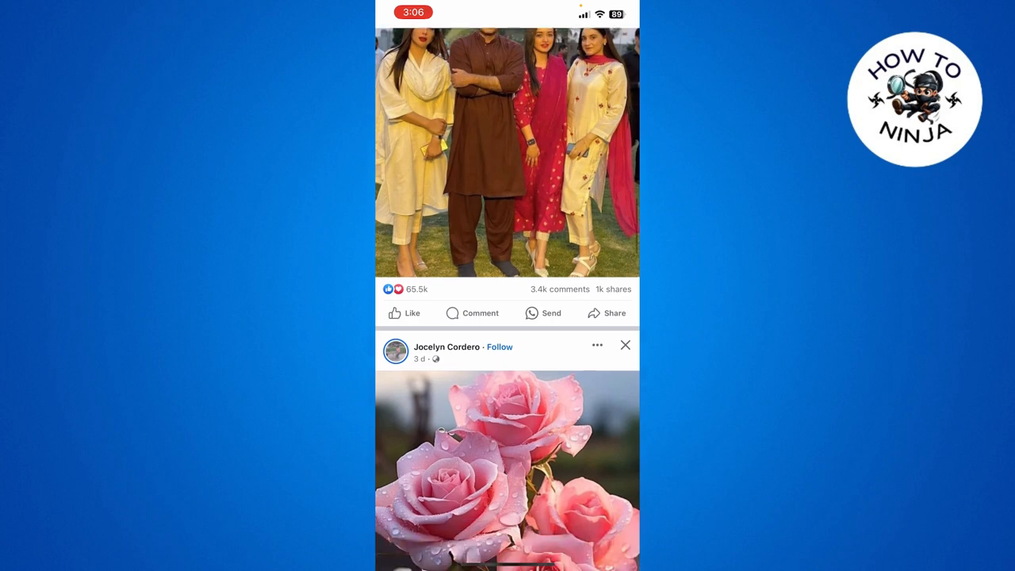
{"action": "scroll", "scroll_direction": "down", "scroll_amount": 3}
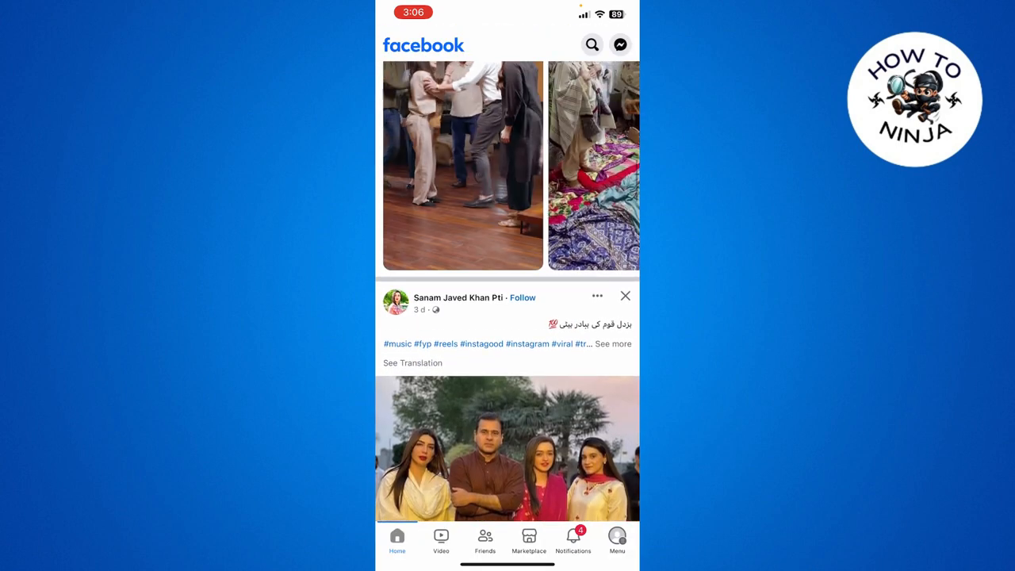
{"action": "scroll", "scroll_direction": "down", "scroll_amount": 3}
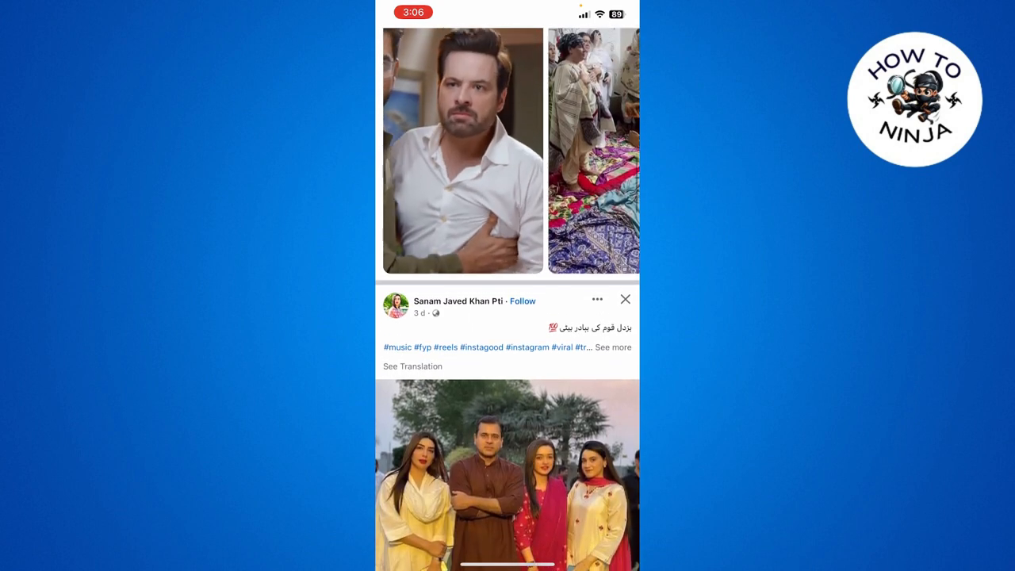
{"action": "scroll", "scroll_direction": "down", "scroll_amount": 3}
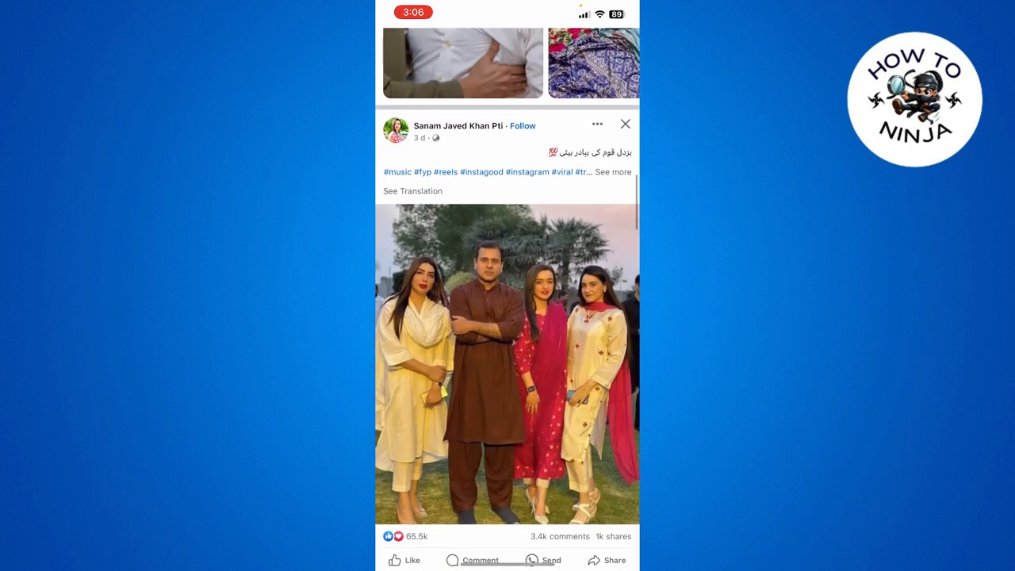
{"action": "scroll", "scroll_direction": "down", "scroll_amount": 3}
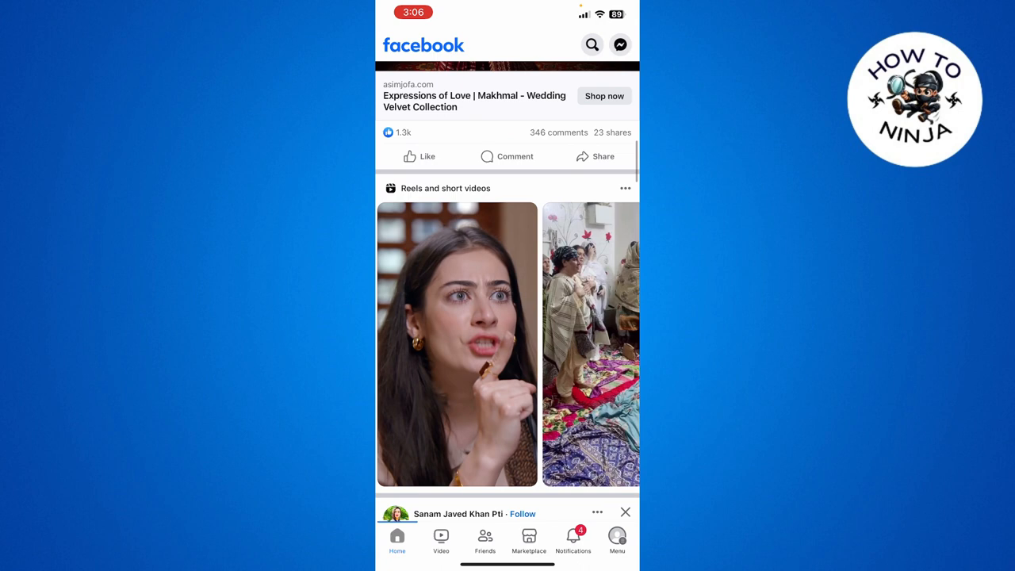
{"action": "left_click", "coordinate": [617, 542]}
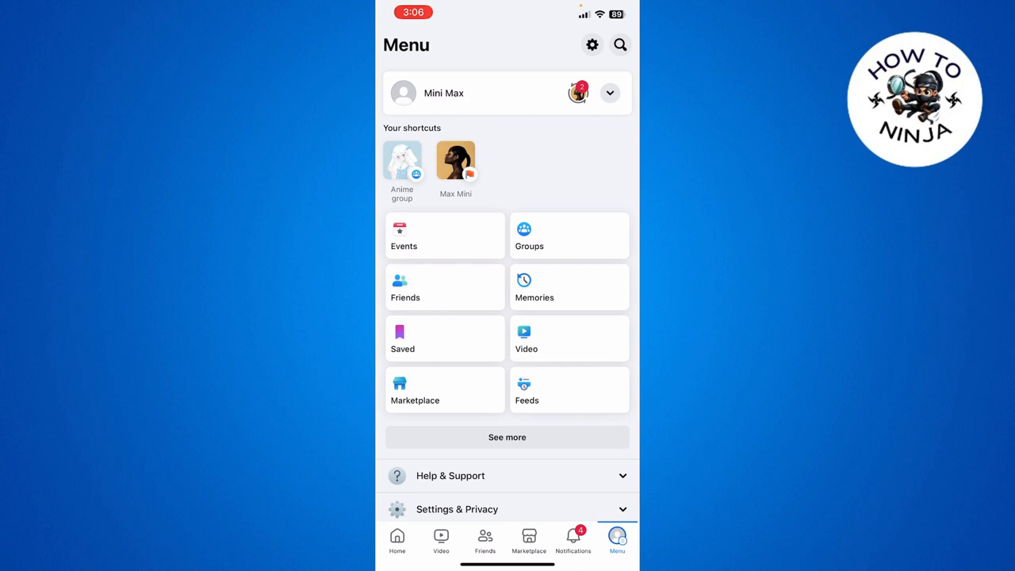
{"action": "left_click", "coordinate": [457, 508]}
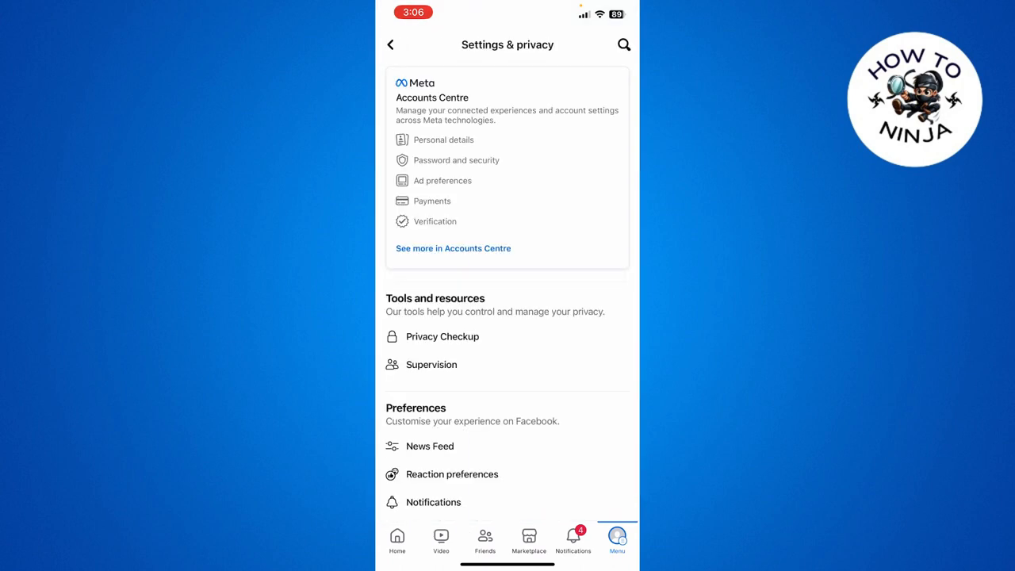
- Go from Accounts Centre to the Facebook profile and open its Name form
{"action": "left_click", "coordinate": [453, 248]}
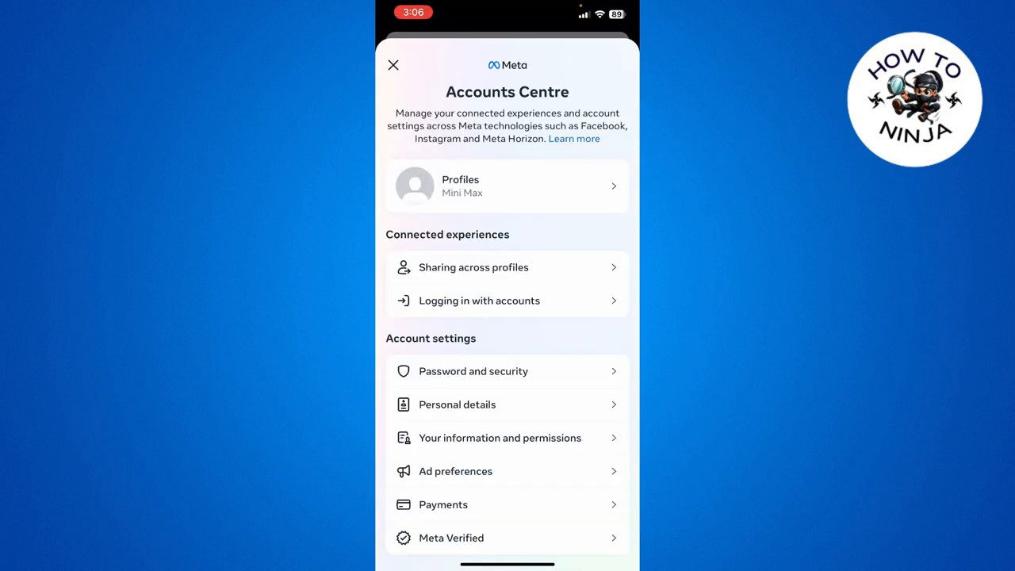
{"action": "left_click", "coordinate": [507, 186]}
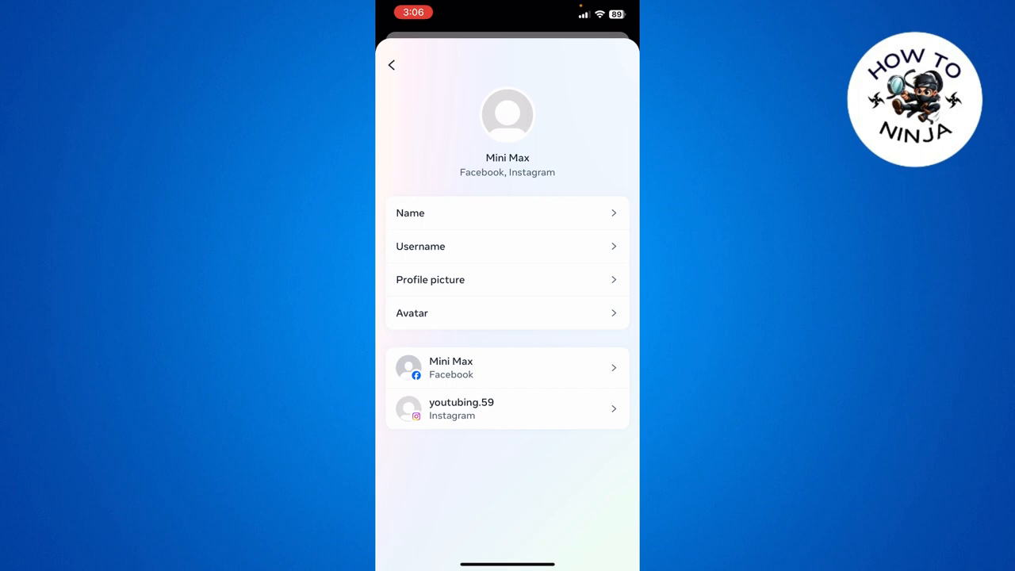
{"action": "left_click", "coordinate": [507, 213]}
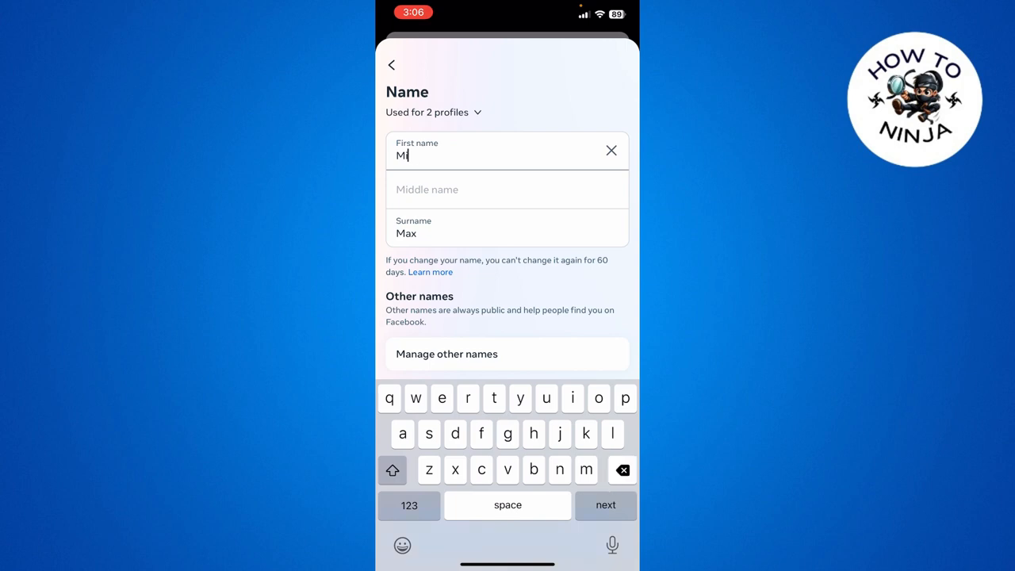
- Retype the first name as 'Miniiiii', leaving the surname 'Max' unchanged
{"action": "left_click", "coordinate": [612, 150]}
{"action": "type", "text": "a"}
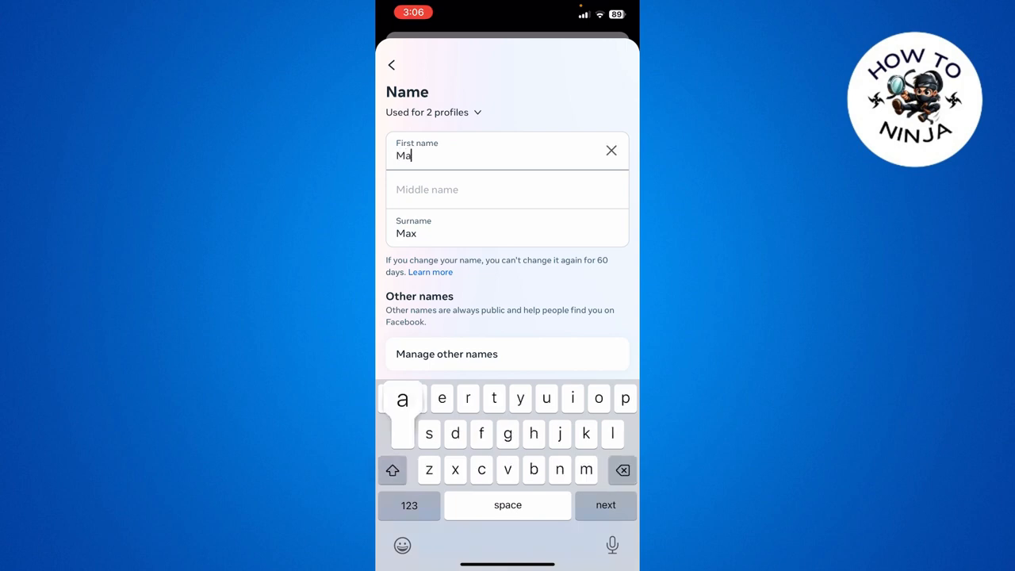
{"action": "type", "text": "x"}
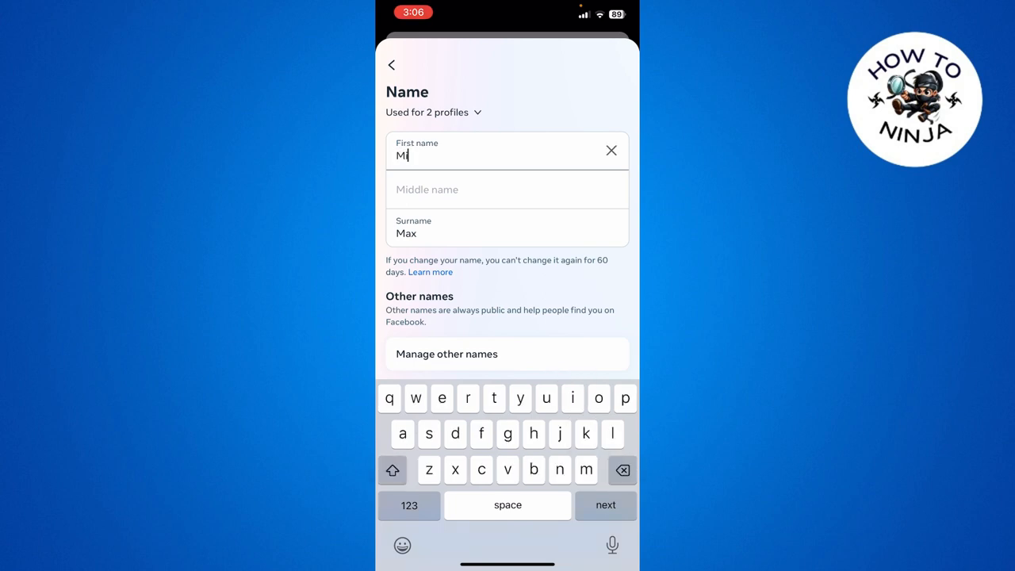
{"action": "type", "text": "niiiii"}
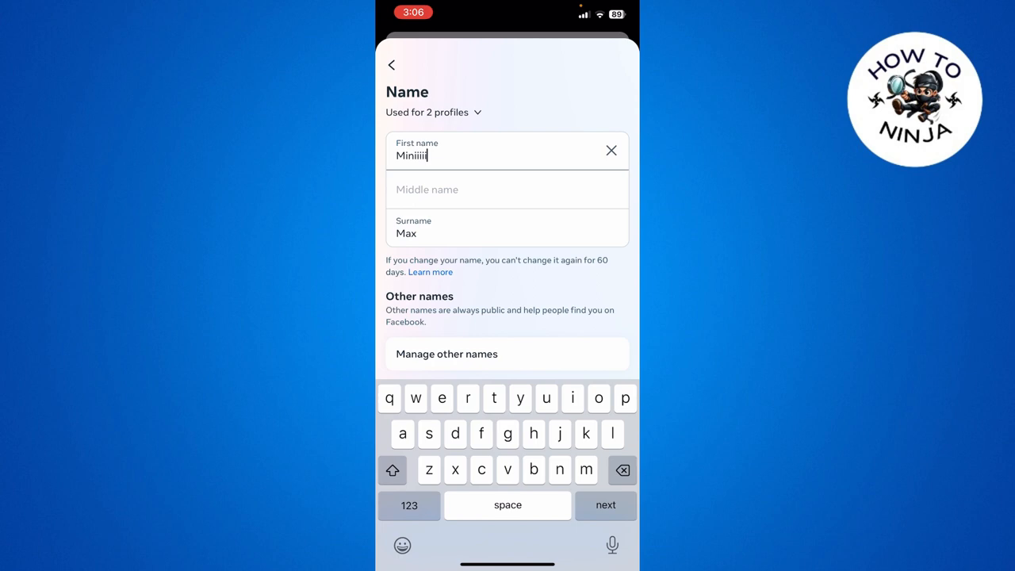